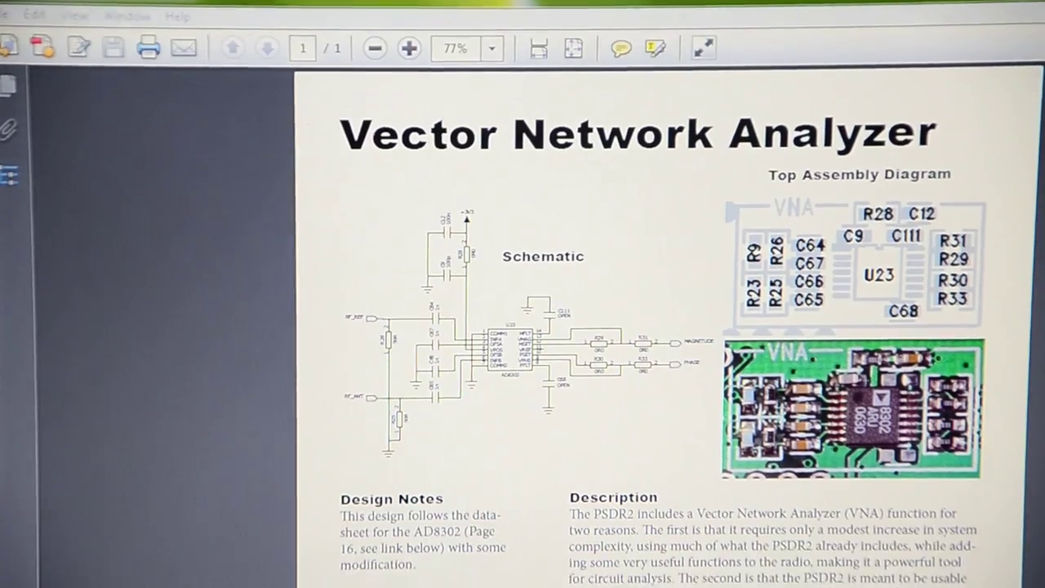
scroll("down", 3)
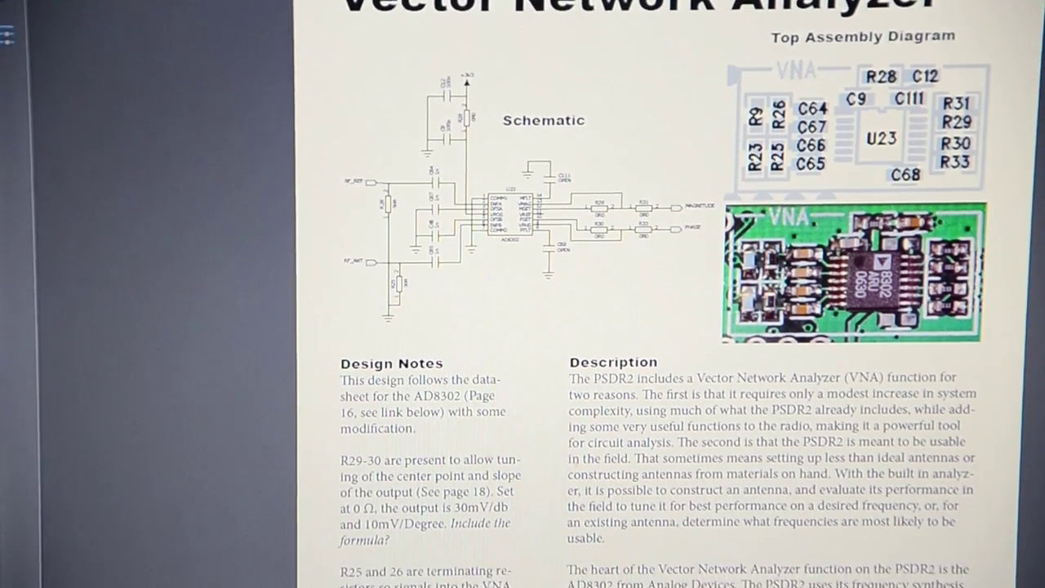
scroll("down", 3)
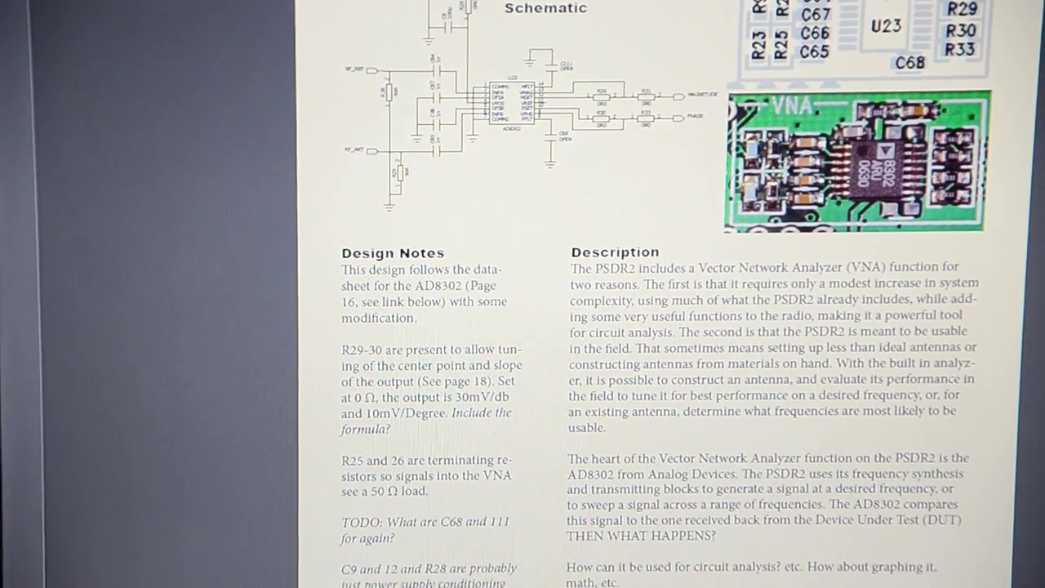